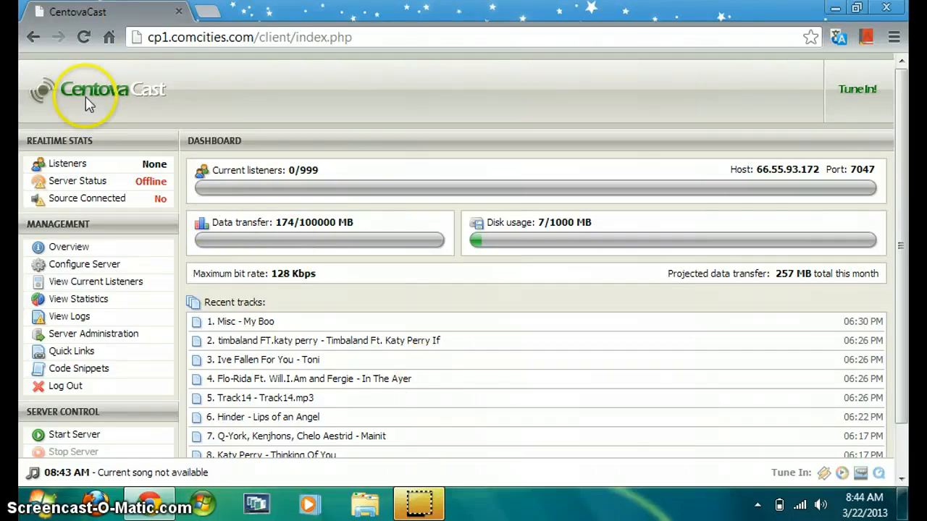
mouse_move(83, 119)
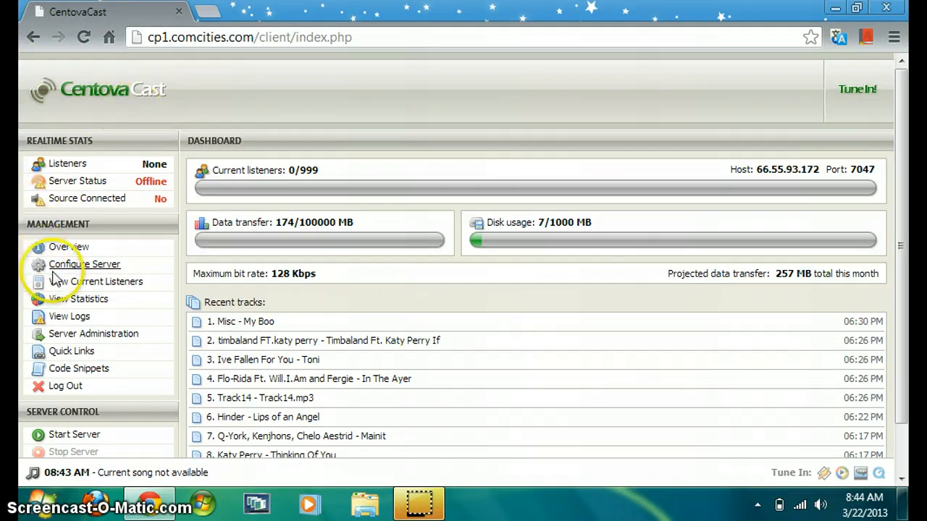
- Open Configure Server from the Management section of the sidebar
click(84, 264)
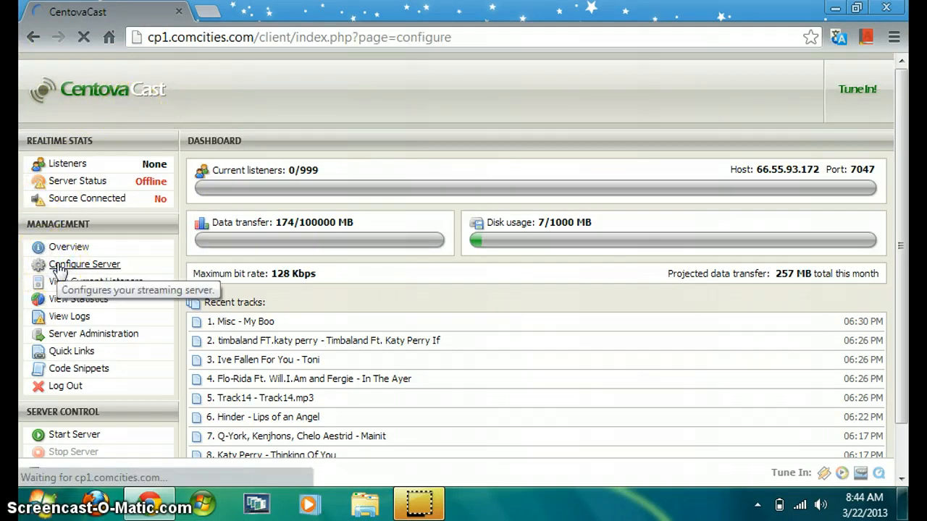
click(84, 264)
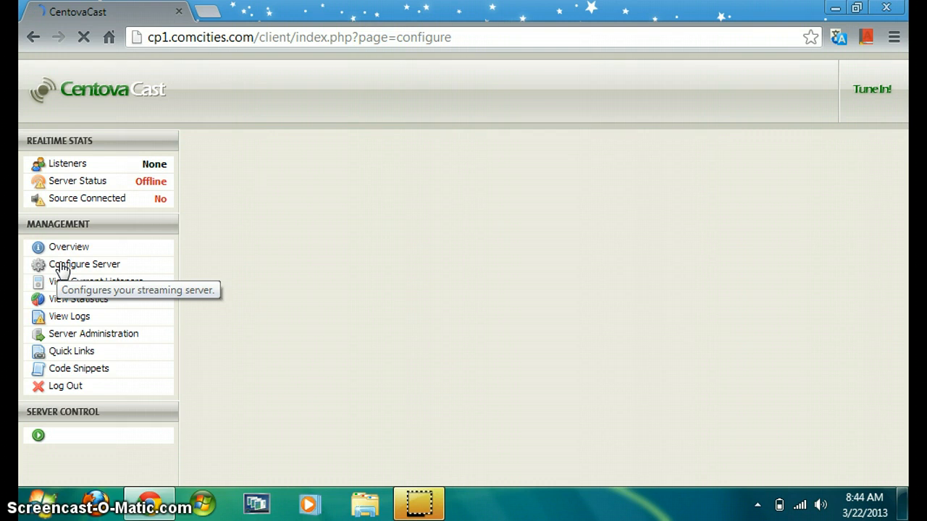
- Switch the server configuration page to the Advanced tab
click(84, 264)
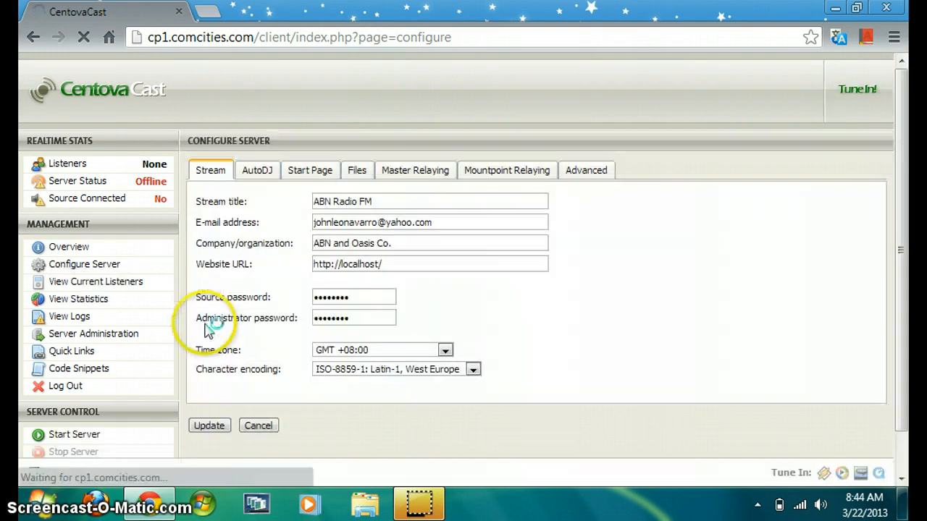
click(586, 170)
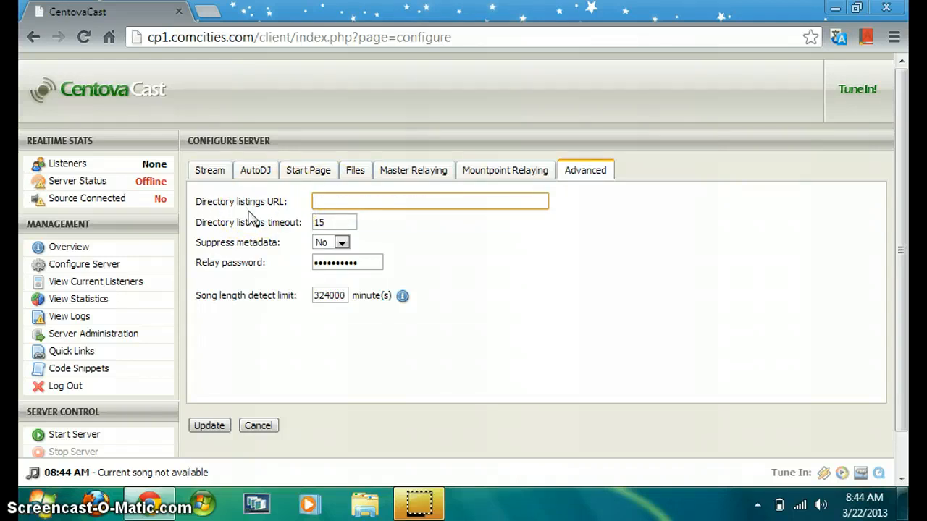
text(http://dir.xiph.org/cgi-bin/yp-cgi)
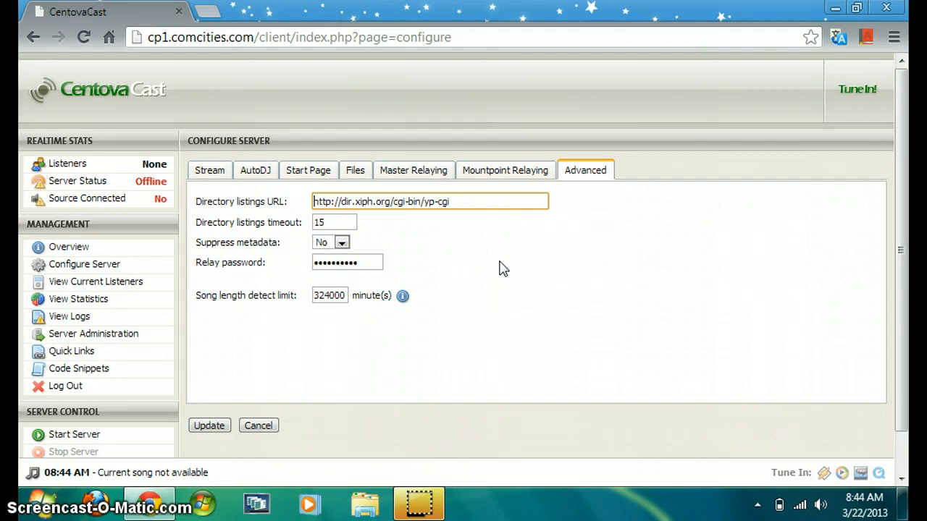
mouse_move(424, 245)
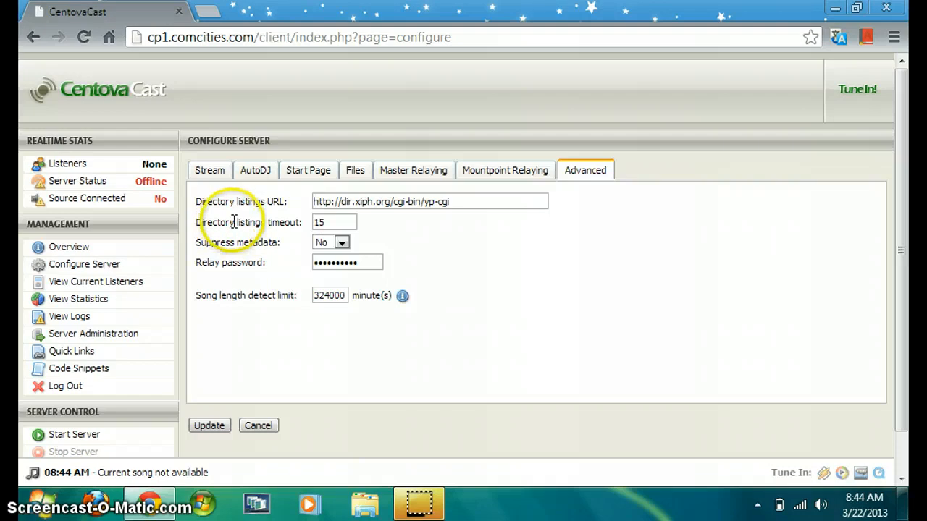
click(335, 222)
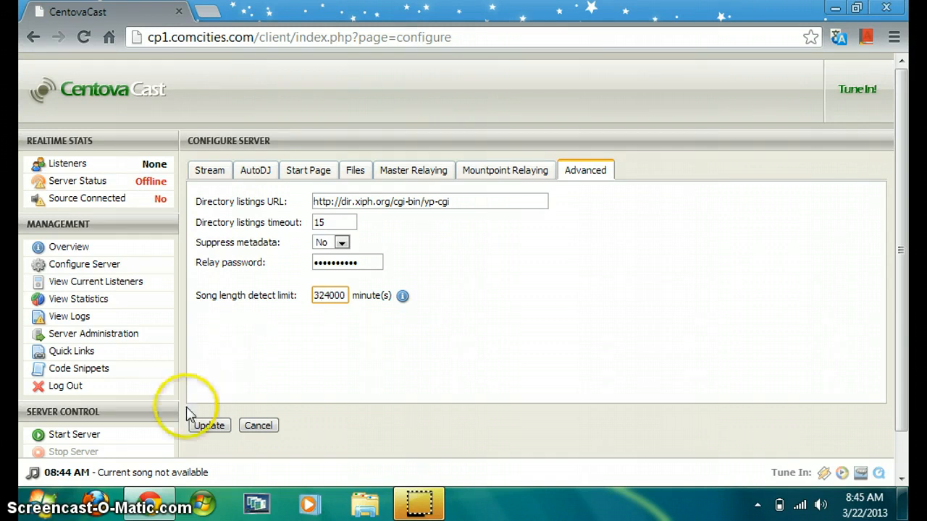
- Save the configuration update, return from the success message, and go to Overview
click(209, 425)
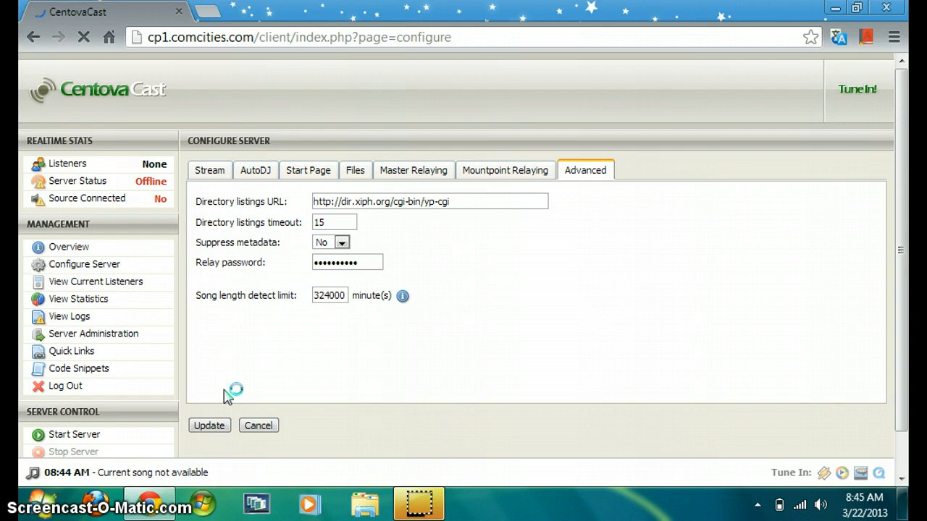
click(209, 425)
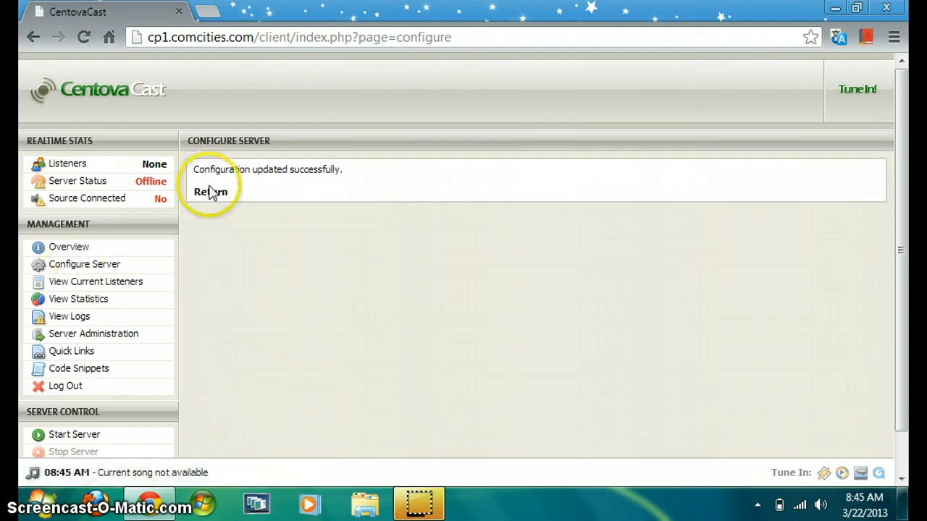
click(211, 192)
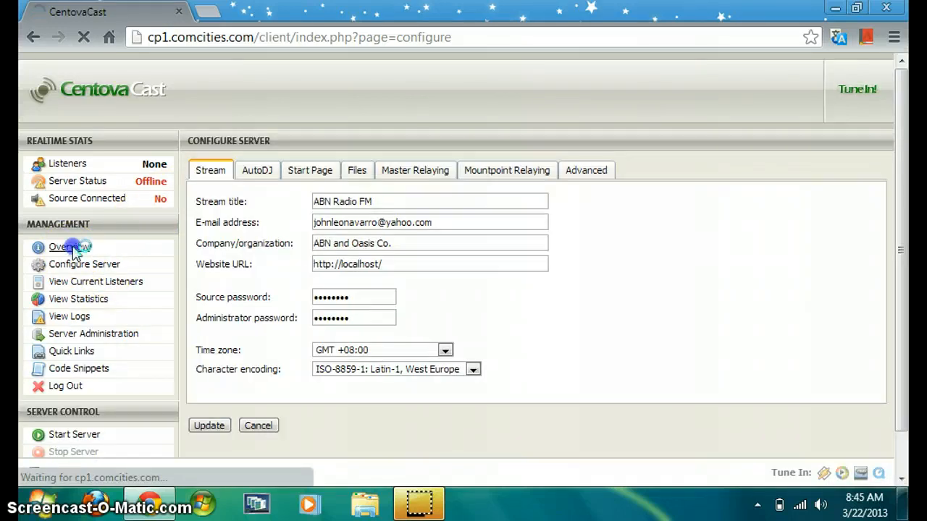
click(68, 247)
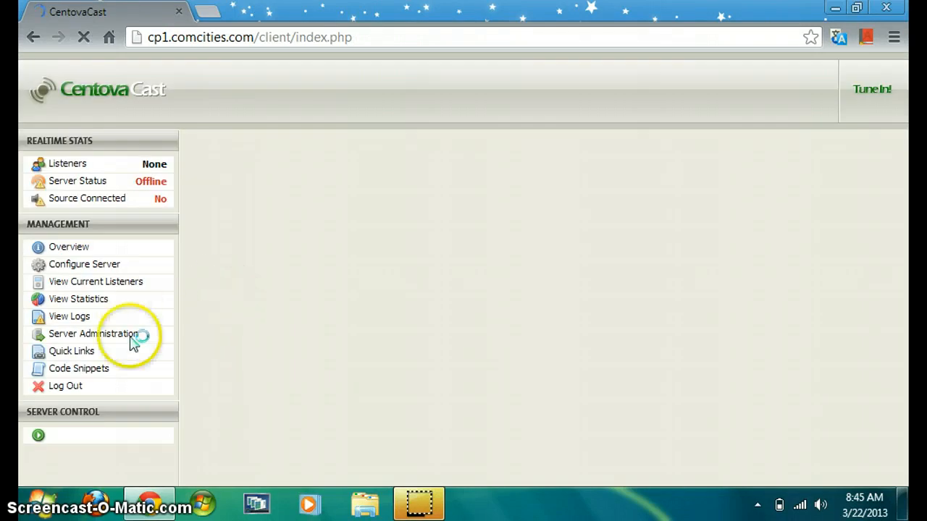